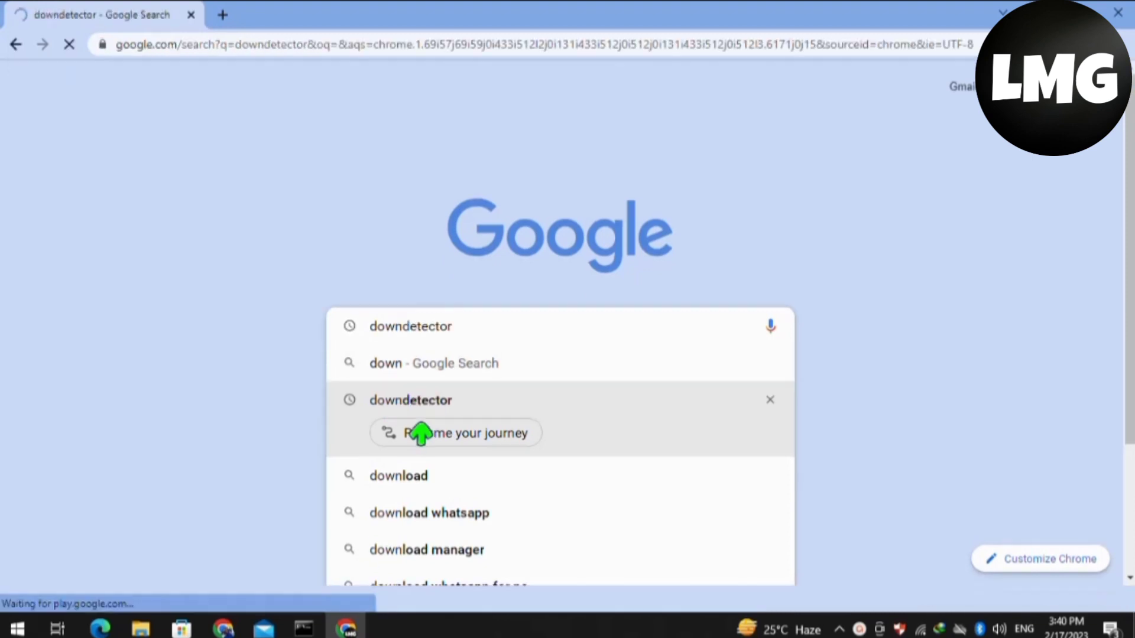
Search Google for downdetector and check the Zoro.to outage status and report graph.
left_click(410, 399)
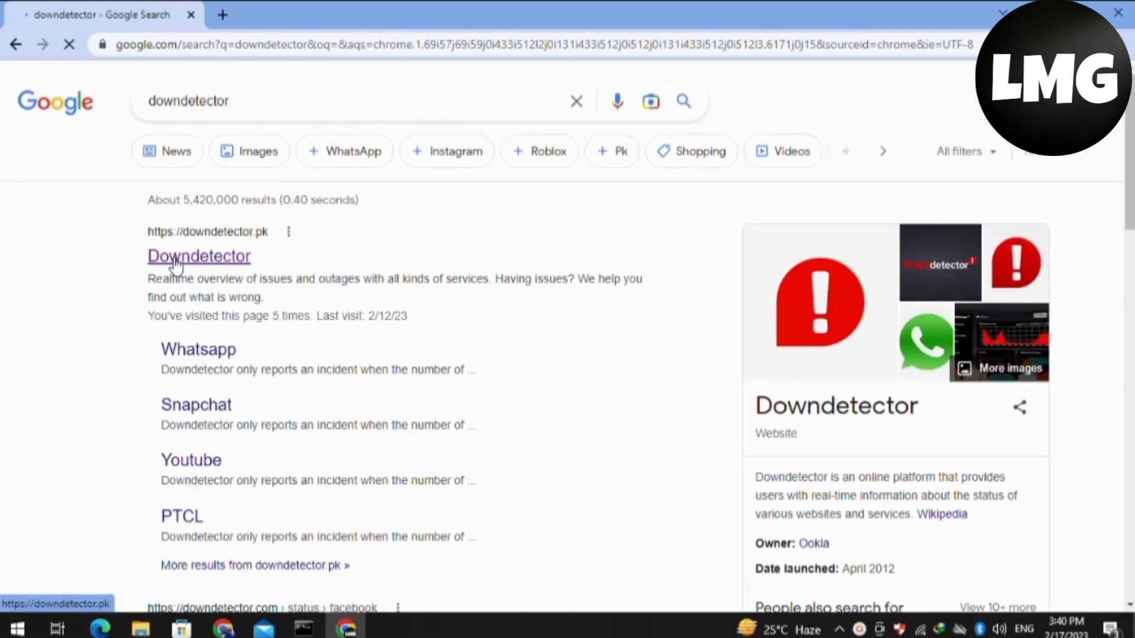
left_click(199, 256)
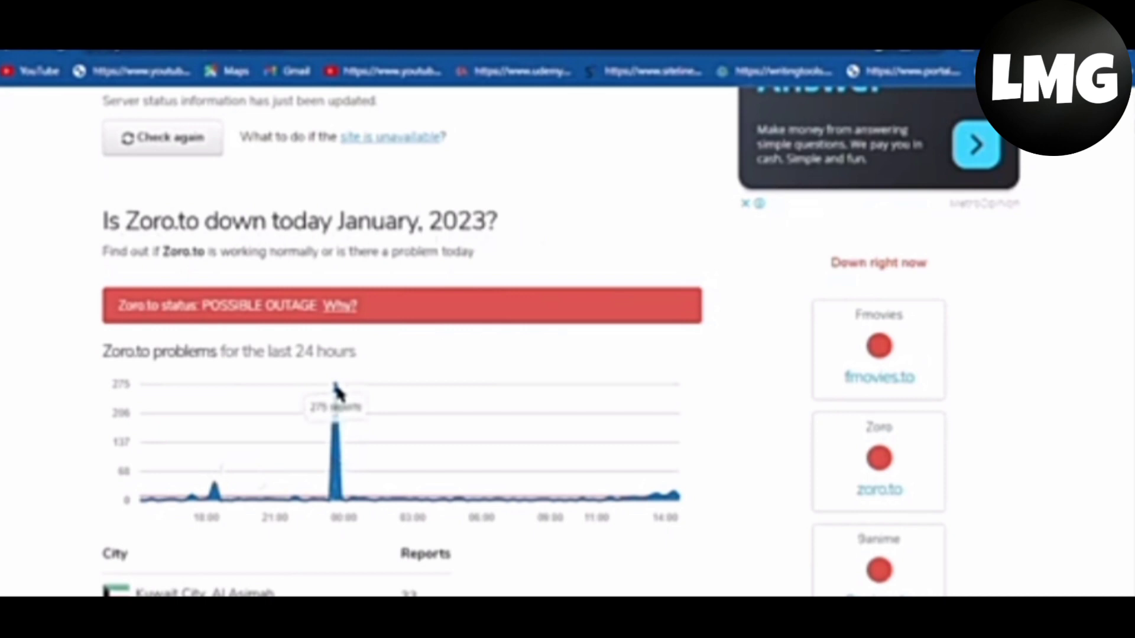
scroll("up", 3)
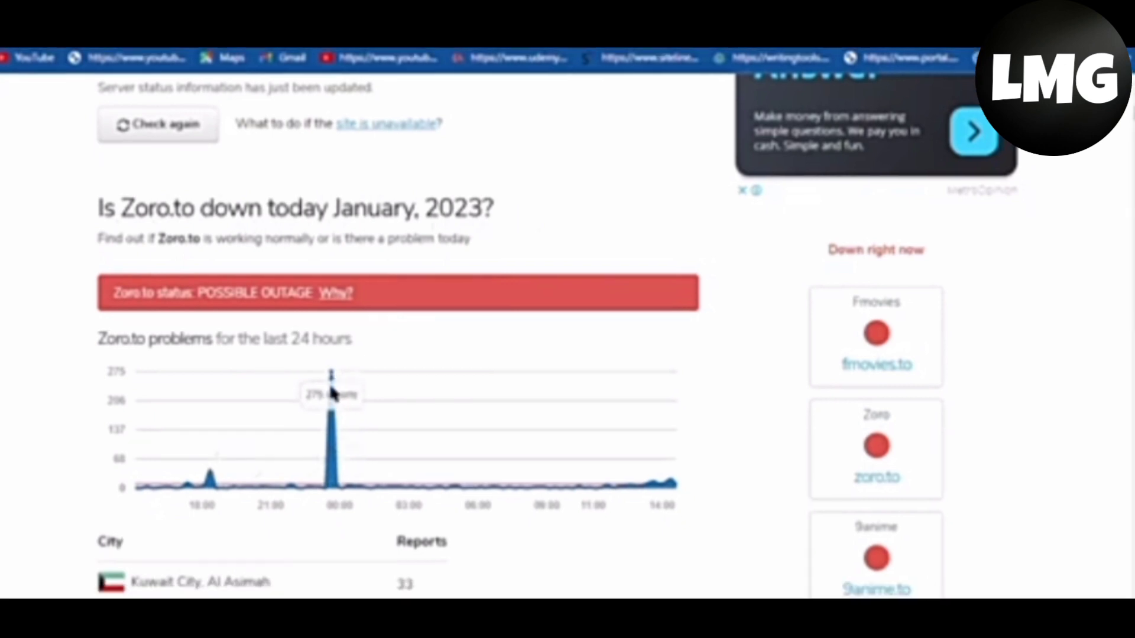
left_click(421, 15)
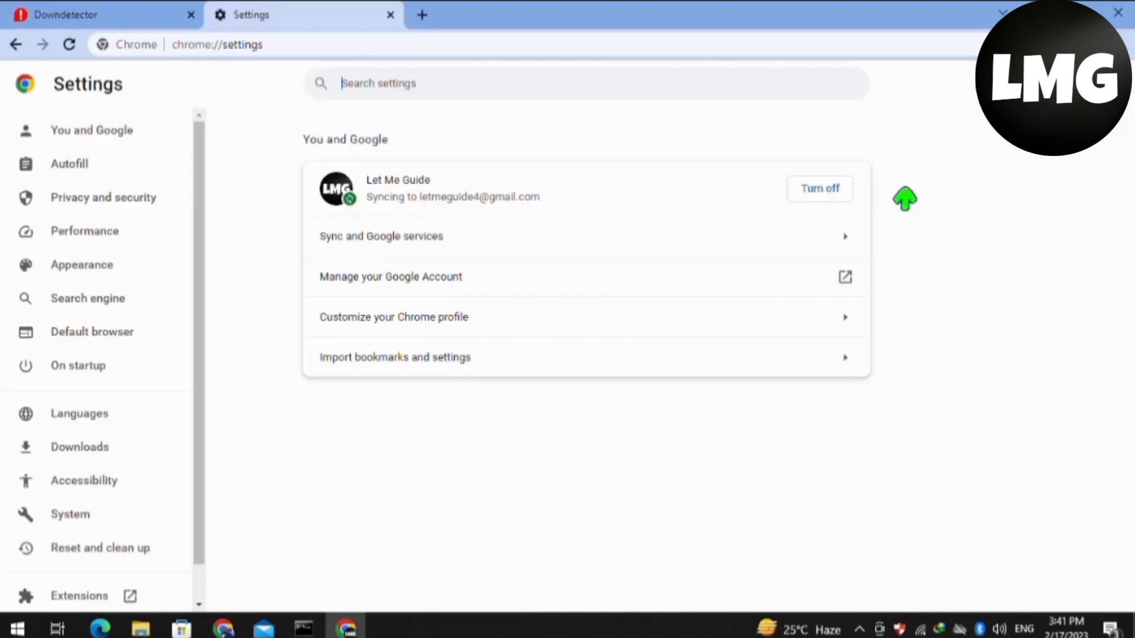
Check About Chrome, confirming the browser is up to date at version 110.0.5481.104.
scroll("down", 3)
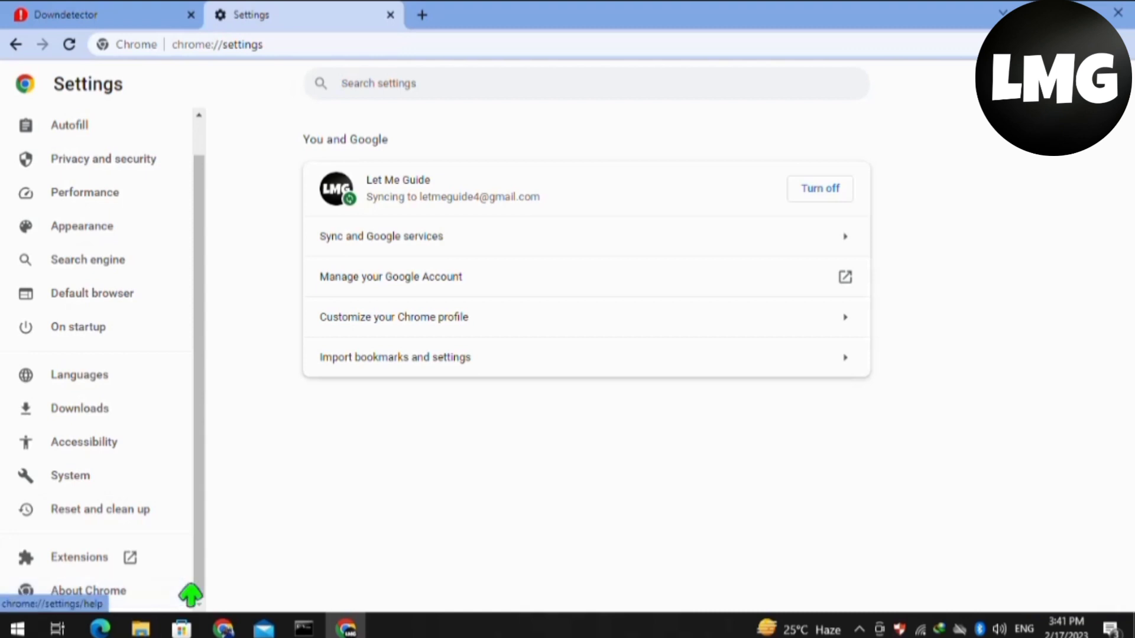
left_click(88, 591)
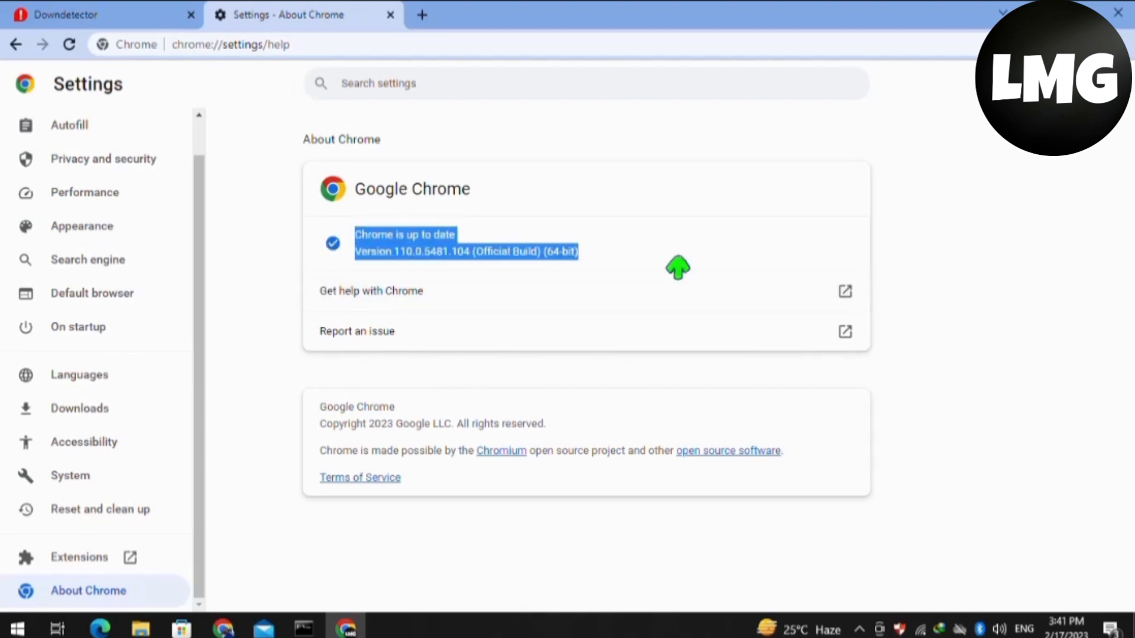
mouse_move(660, 272)
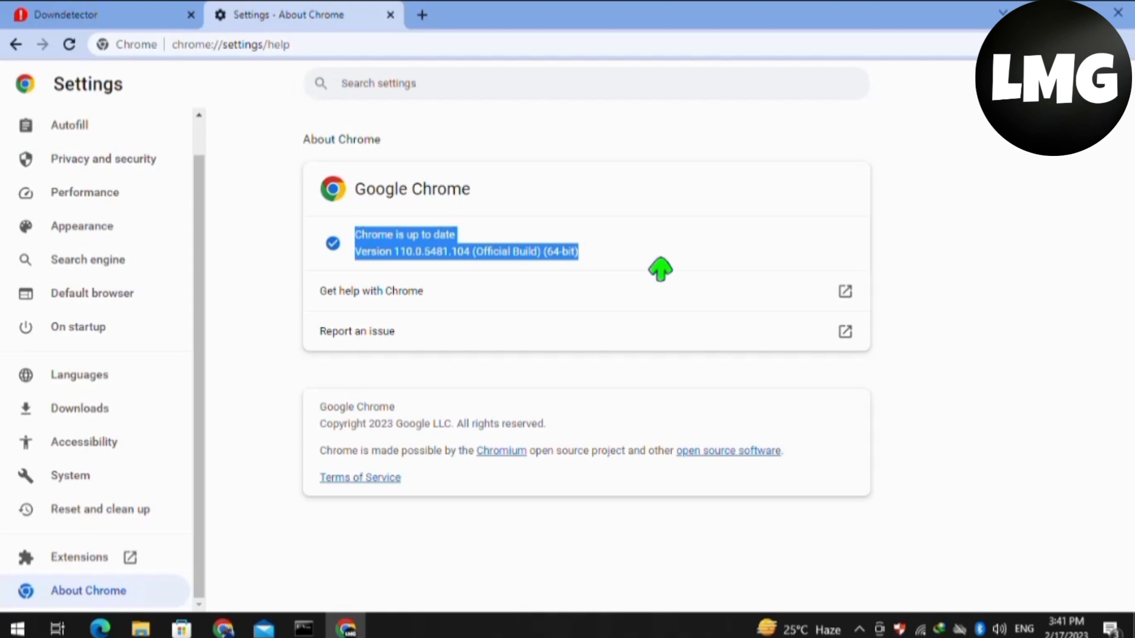
scroll("up", 3)
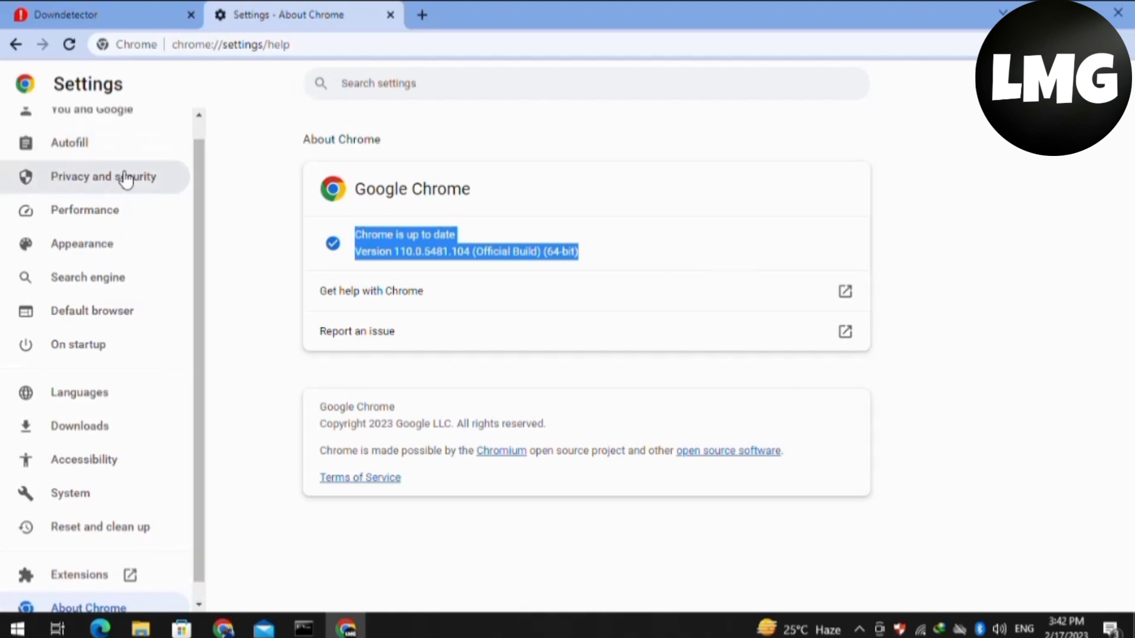
Set Clear browsing data to All time with history, cookies and cached files checked.
left_click(103, 176)
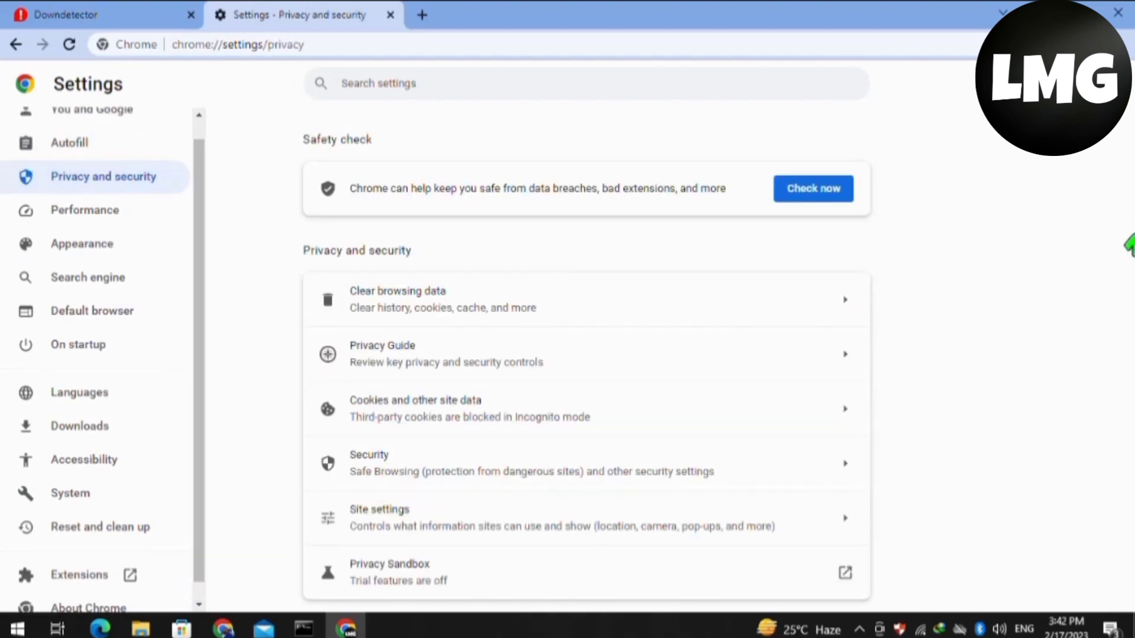
left_click(397, 299)
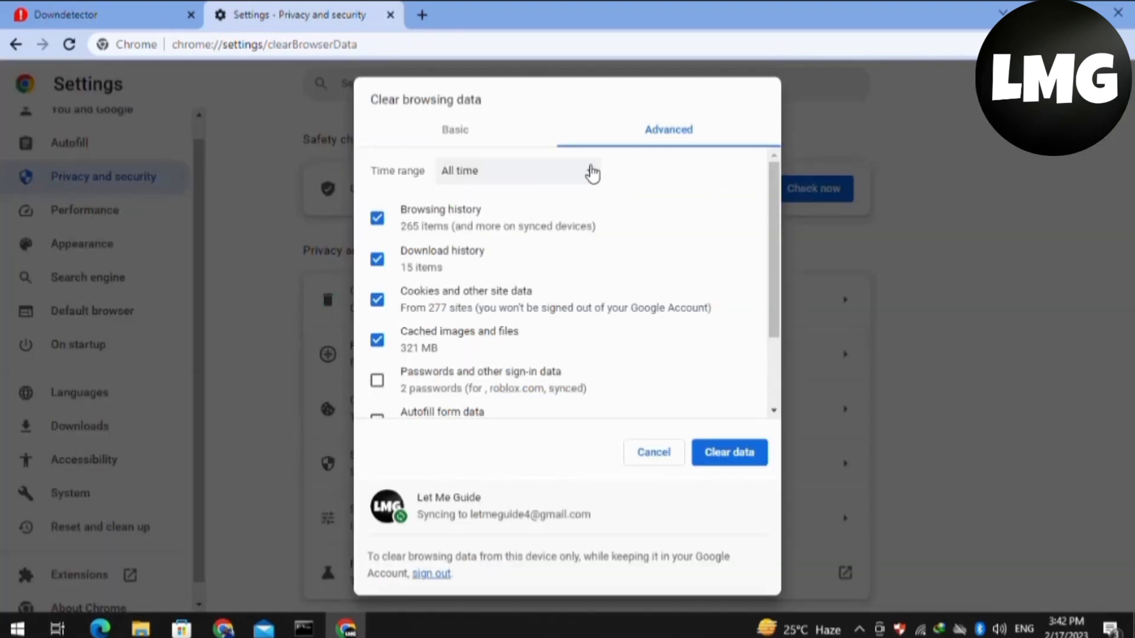
left_click(517, 170)
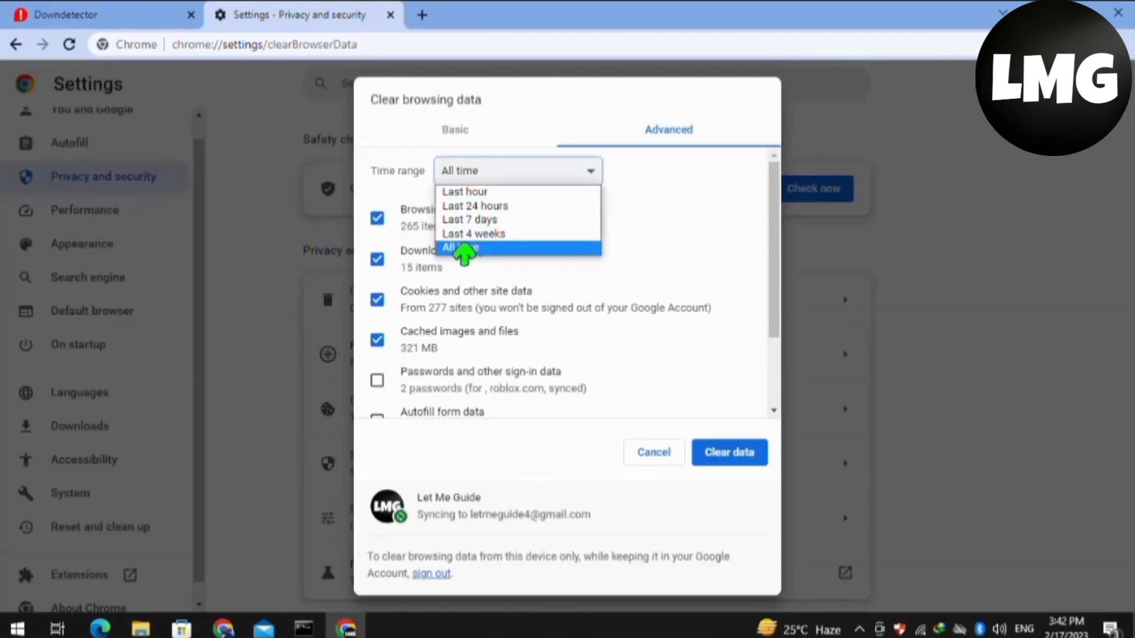
left_click(465, 247)
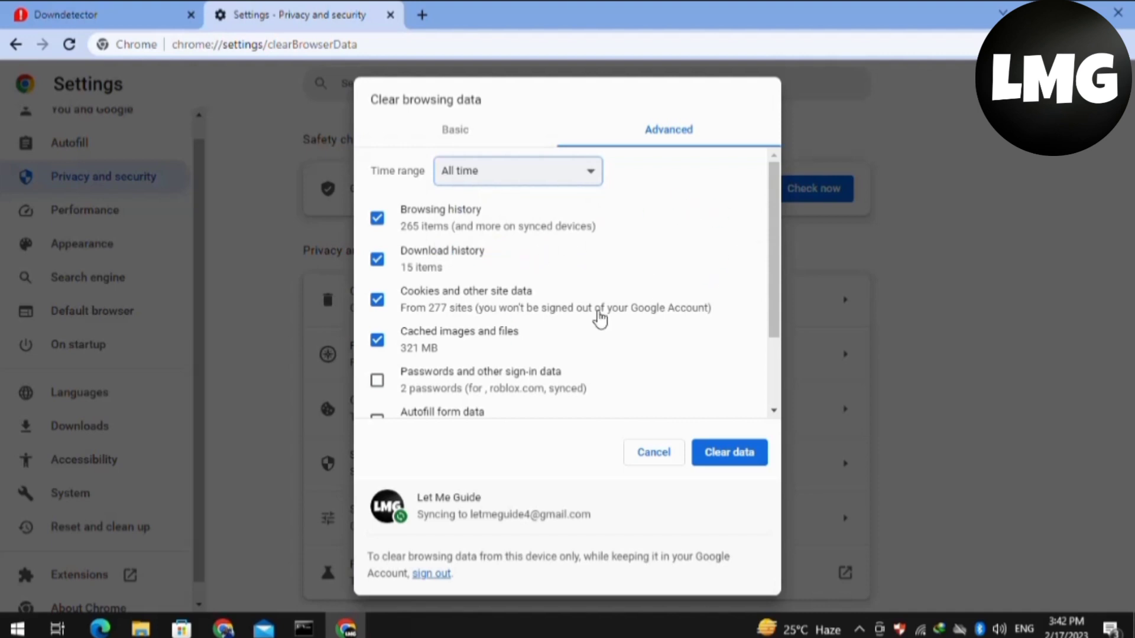
mouse_move(730, 453)
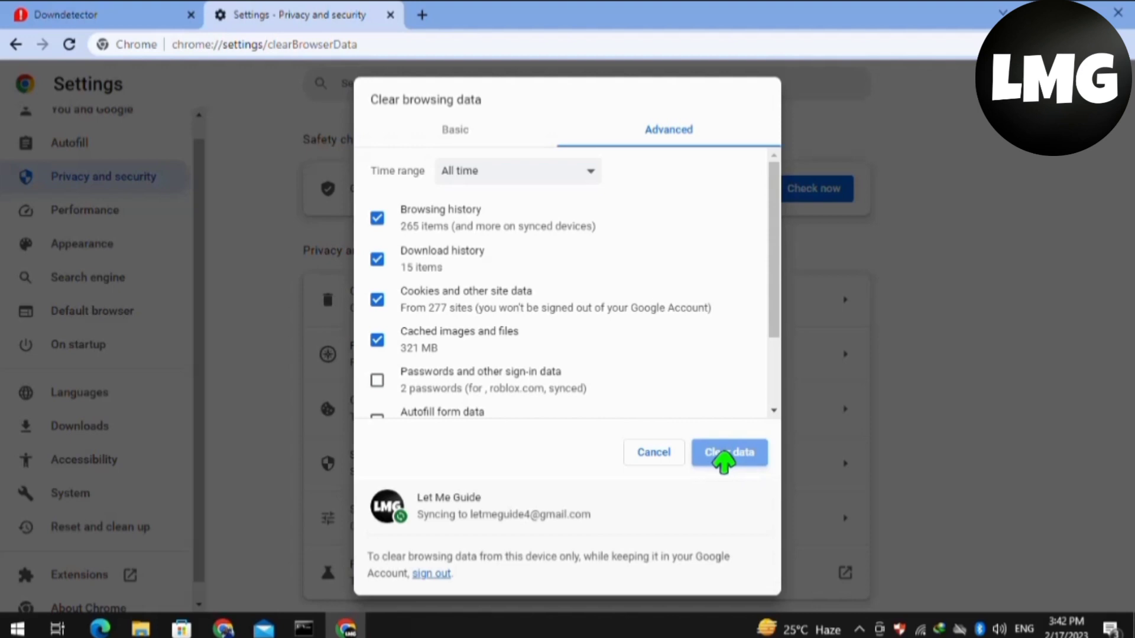
Clear the selected browsing data and return to the Privacy and security page.
left_click(730, 452)
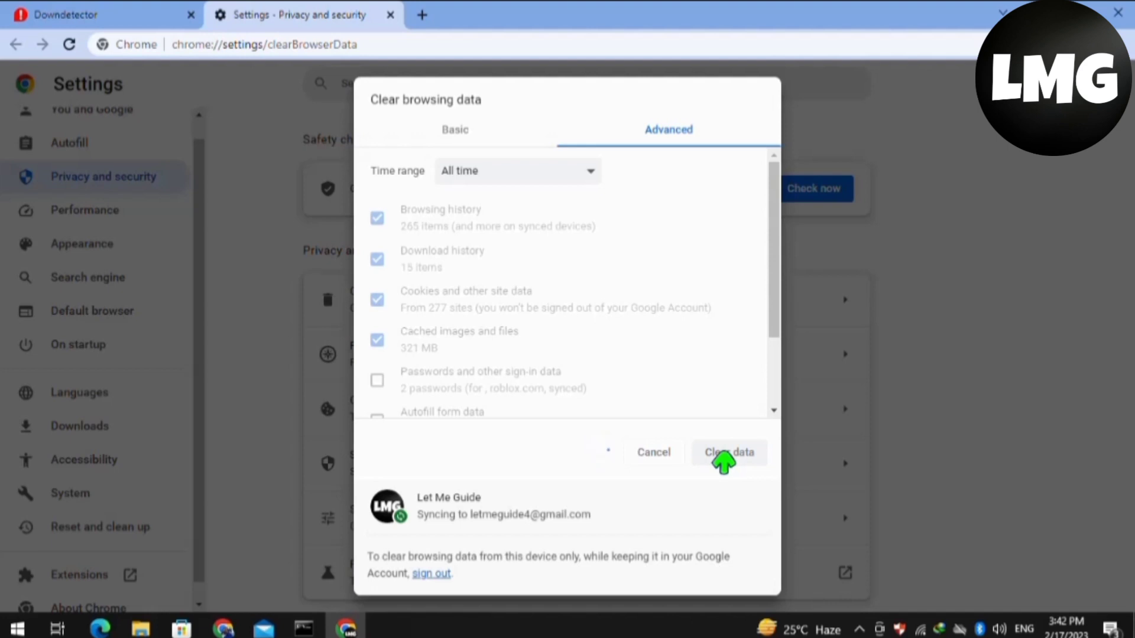
left_click(728, 453)
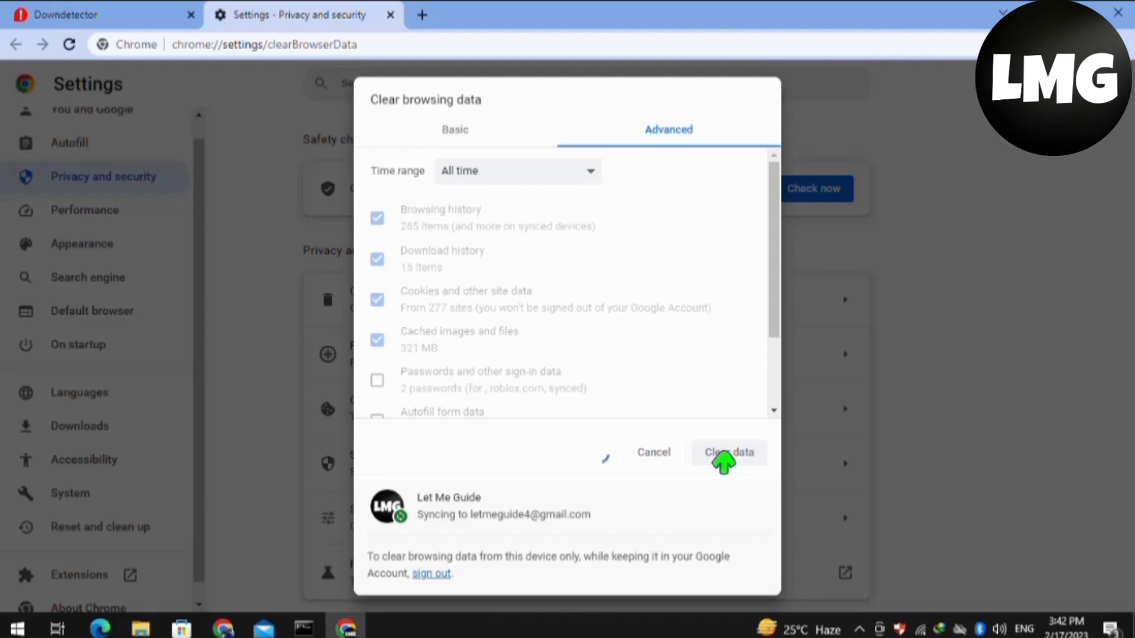
left_click(729, 451)
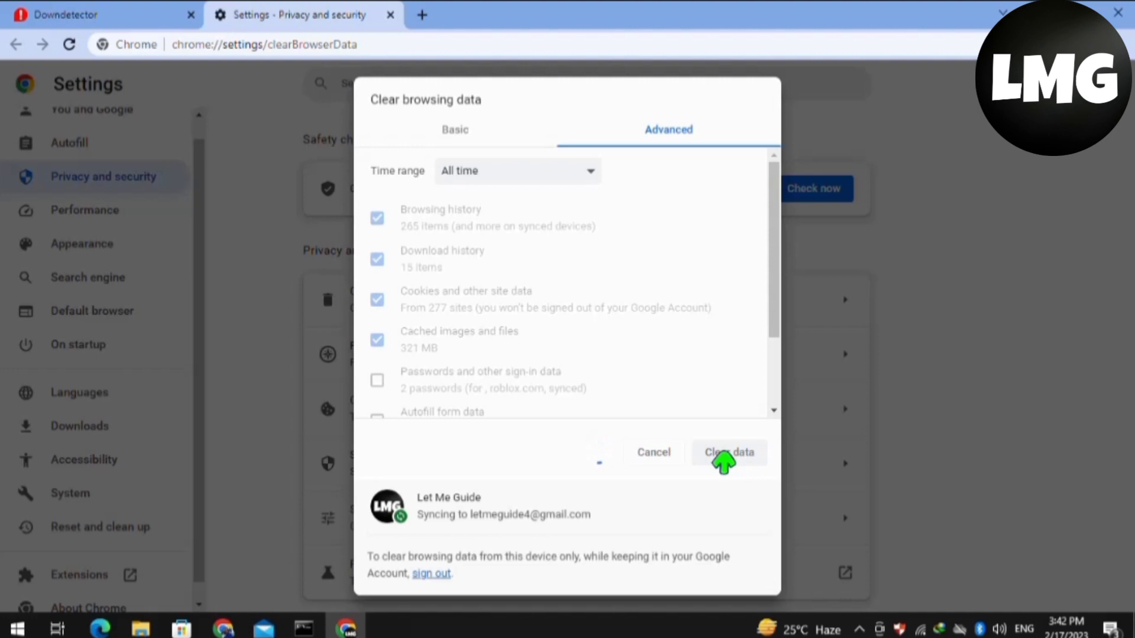
left_click(730, 451)
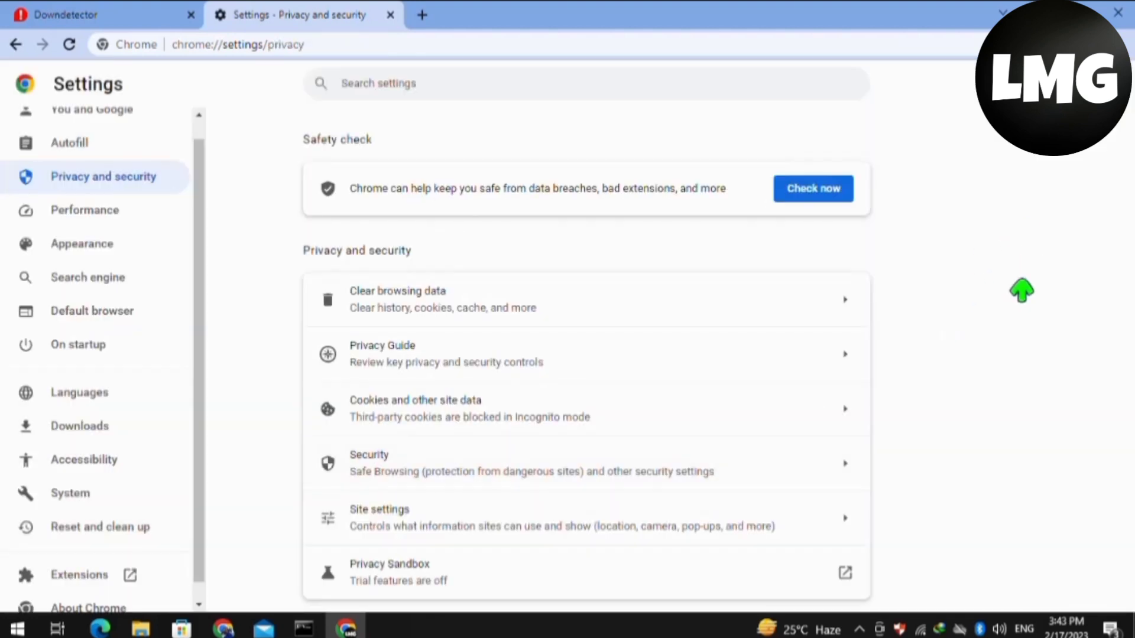
mouse_move(1087, 261)
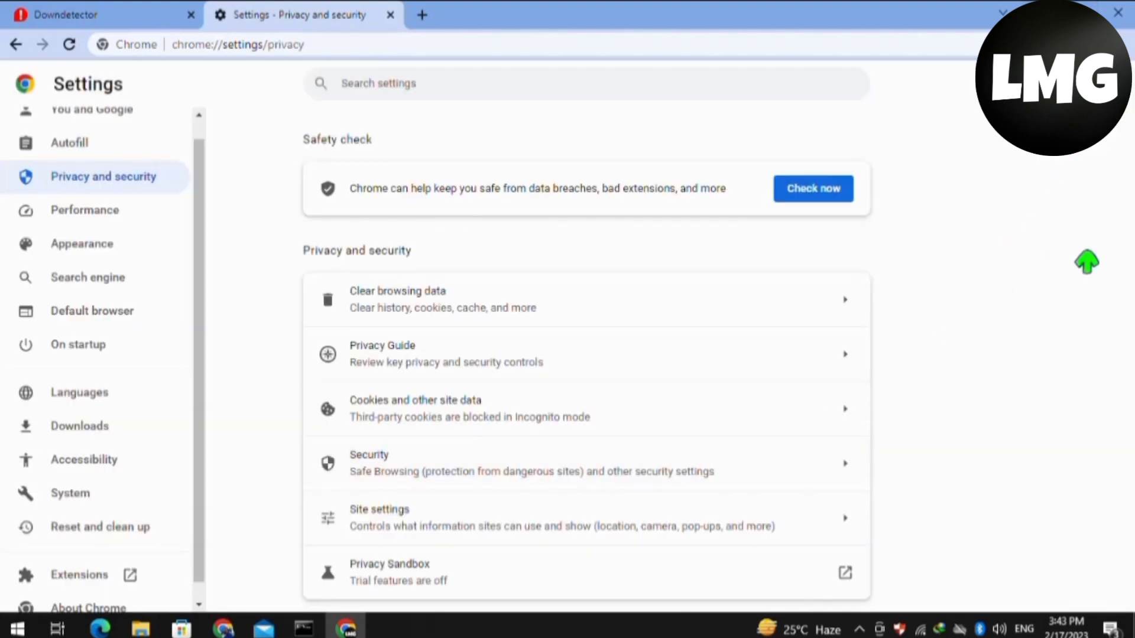